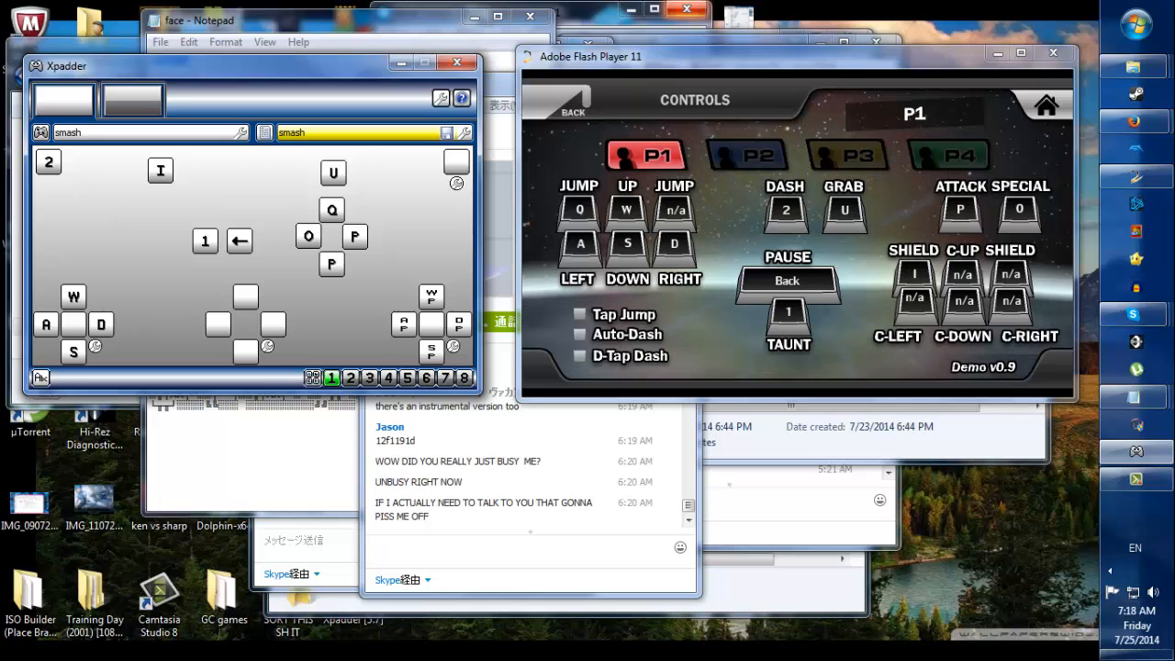
mouse_move(298, 57)
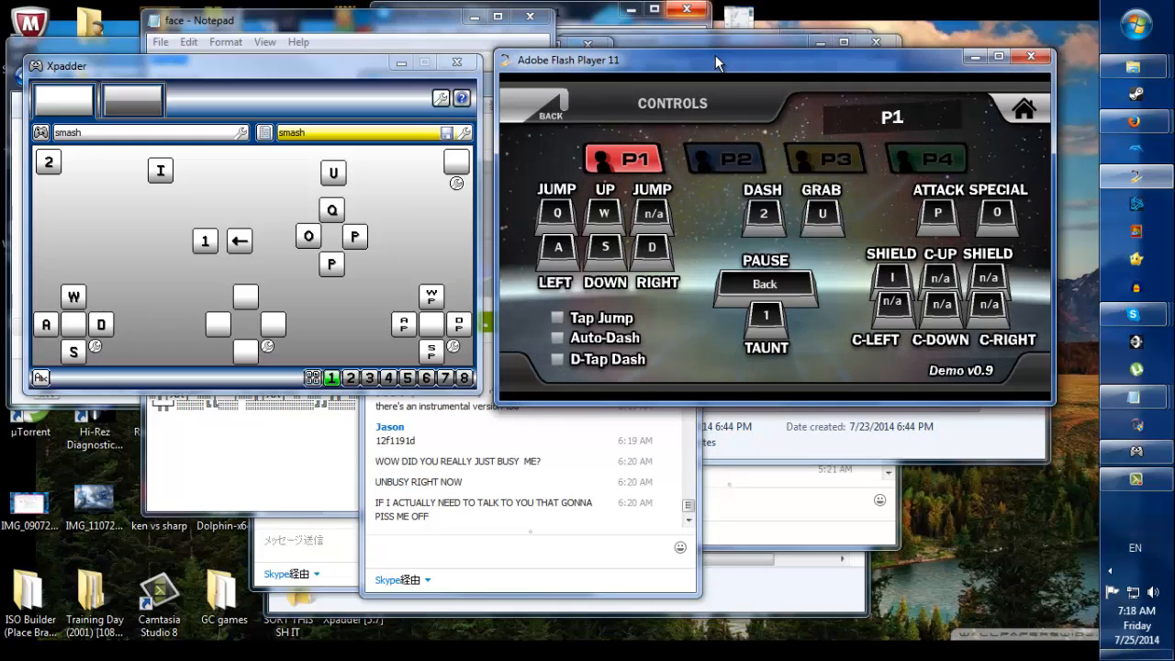
mouse_move(547, 333)
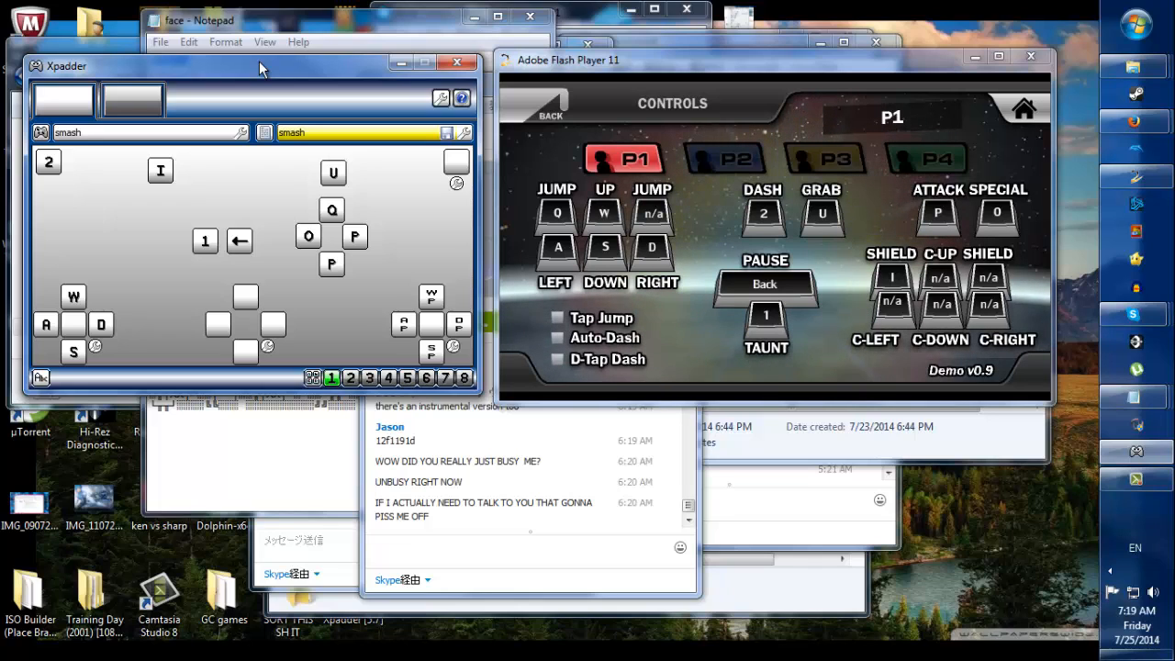
mouse_move(169, 250)
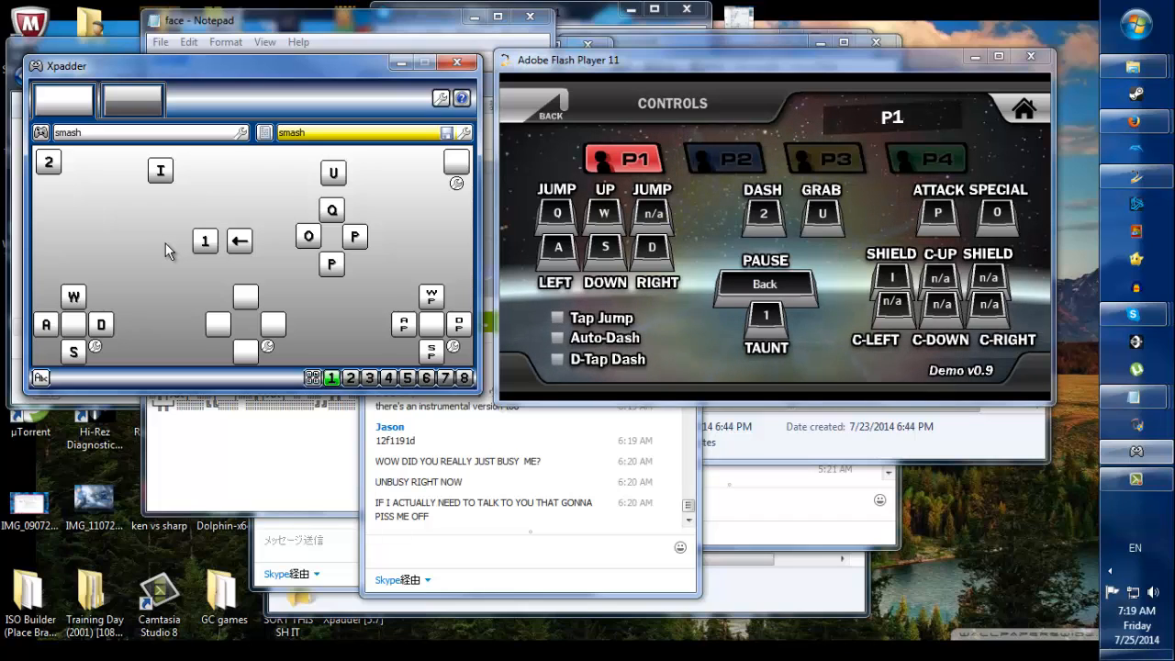
mouse_move(114, 327)
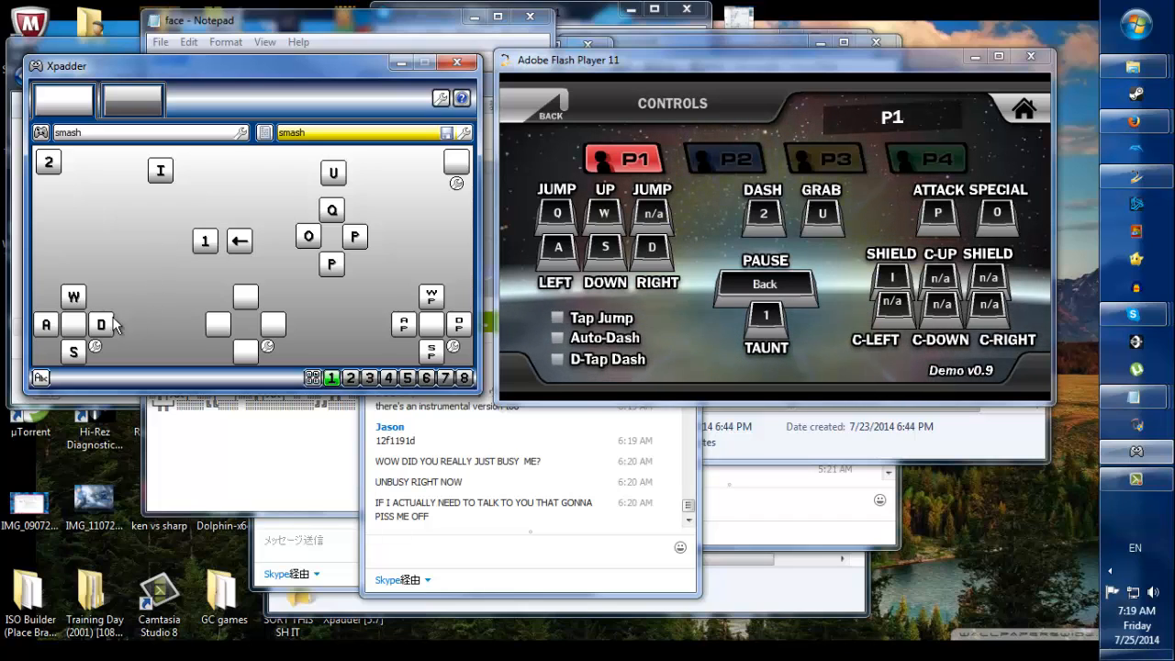
Bring up the advanced assignment options for Stick 1 Right, currently holding key D.
right_click(101, 323)
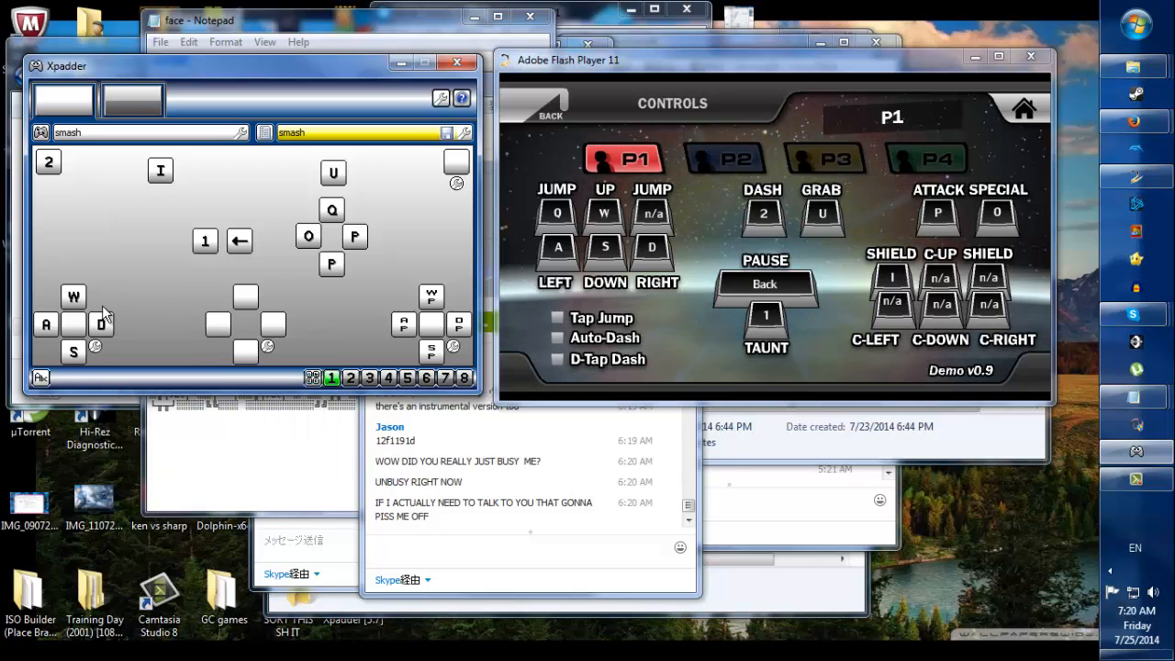
click(103, 323)
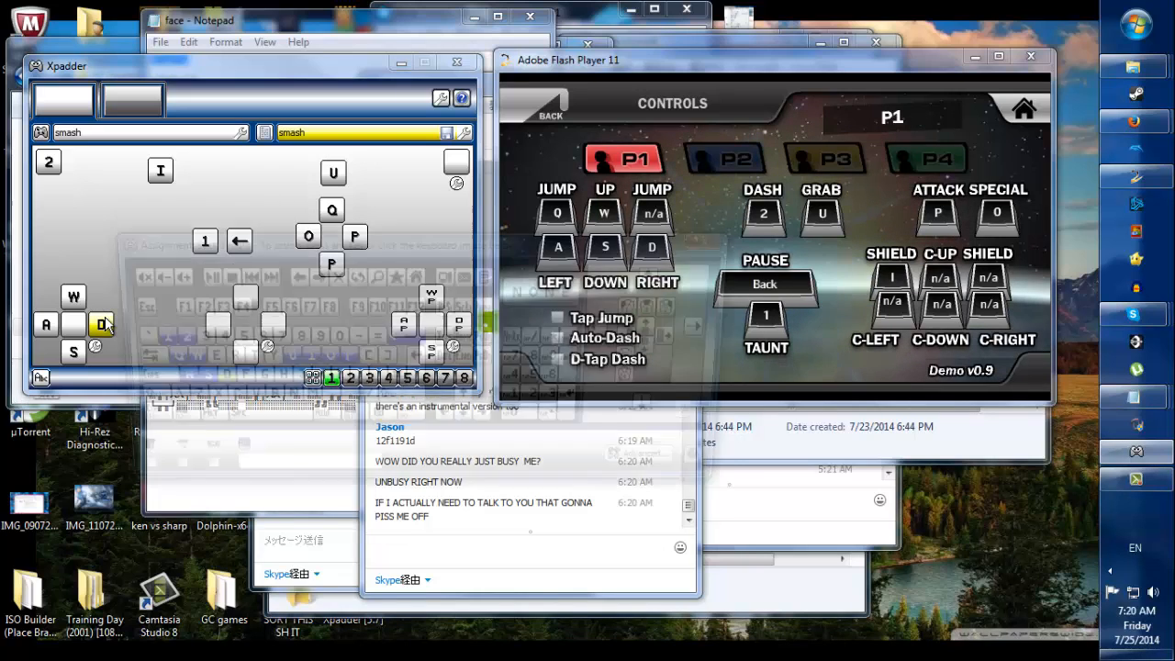
click(102, 323)
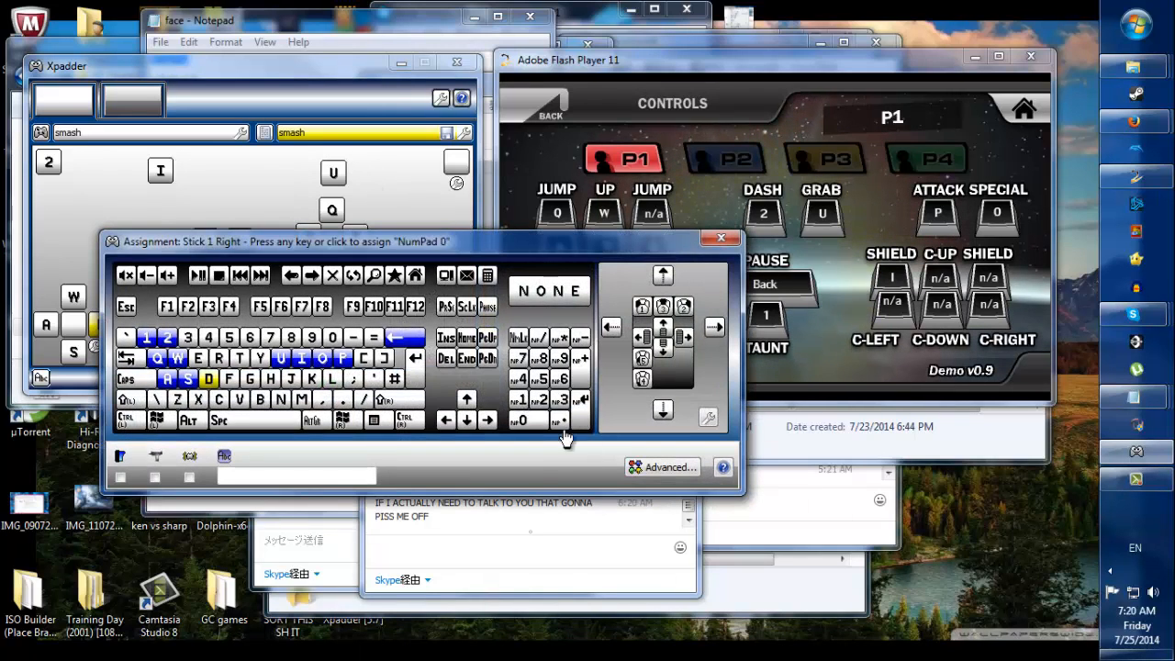
click(671, 468)
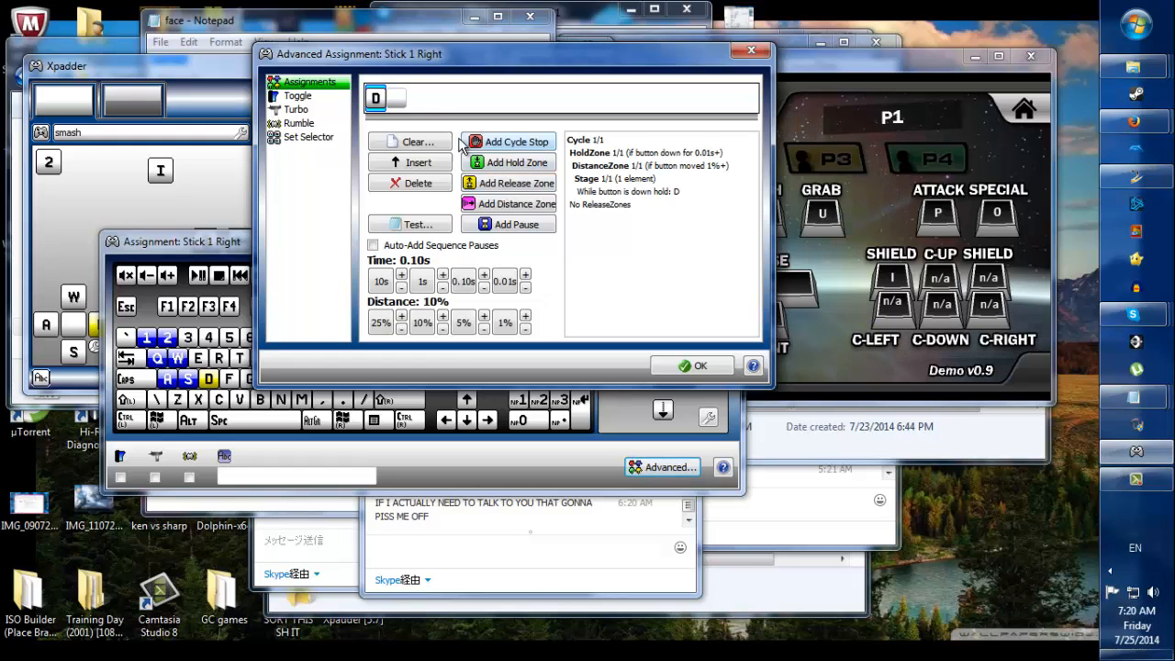
Raise the distance threshold to 95% using the 25% and 10% buttons.
click(397, 99)
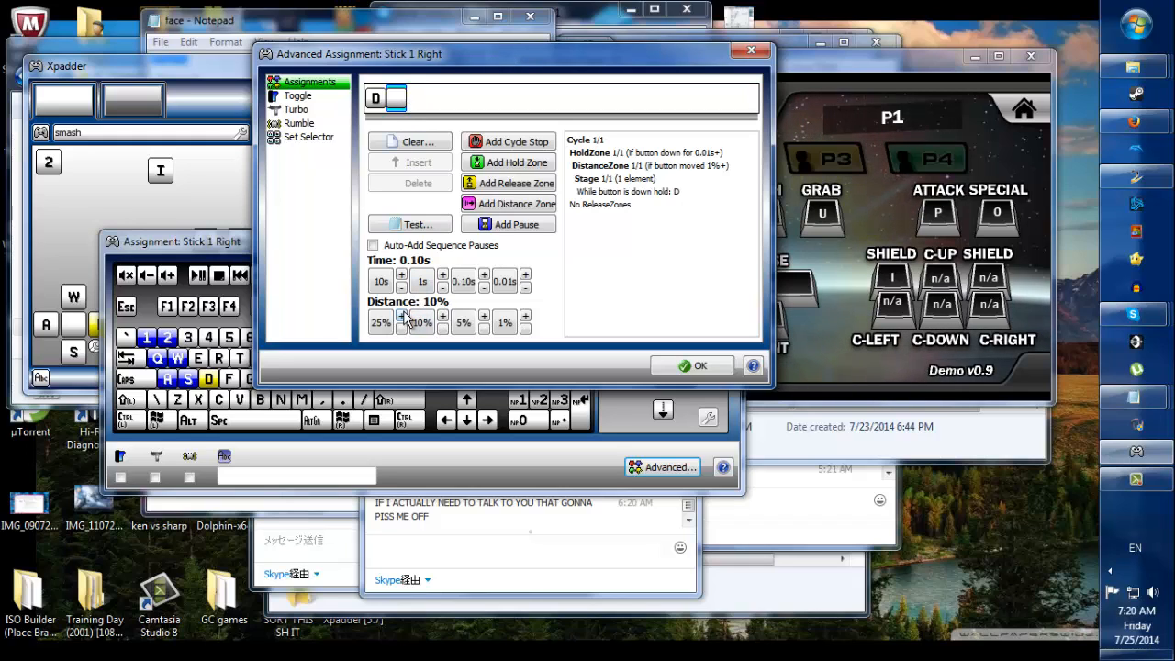
click(400, 316)
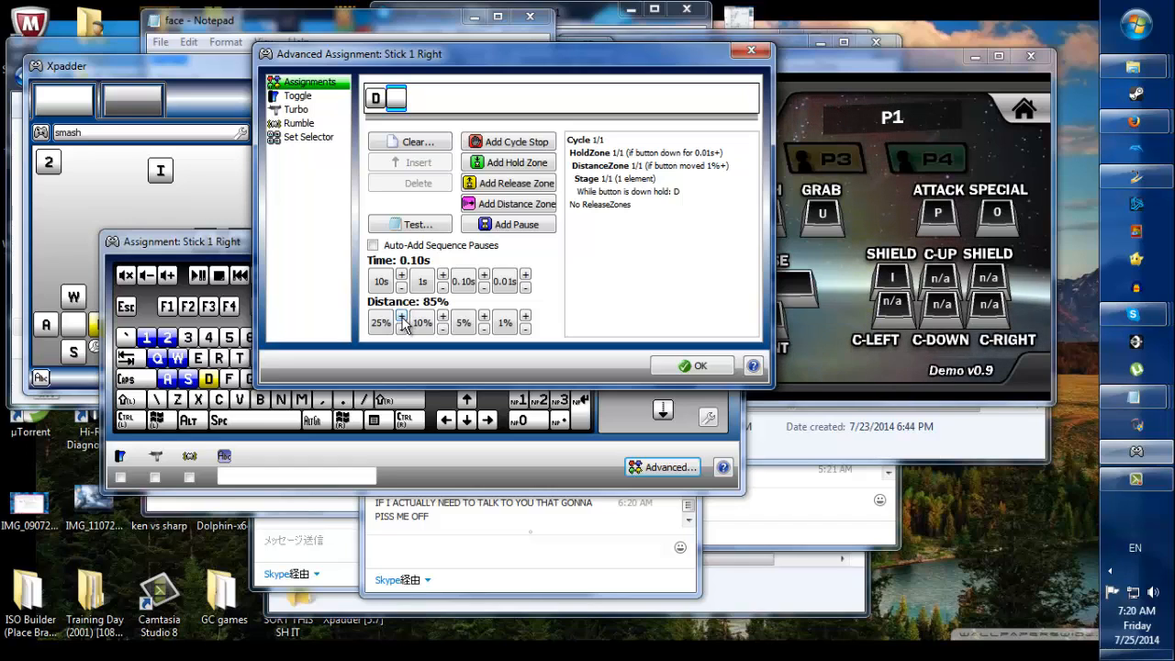
click(441, 316)
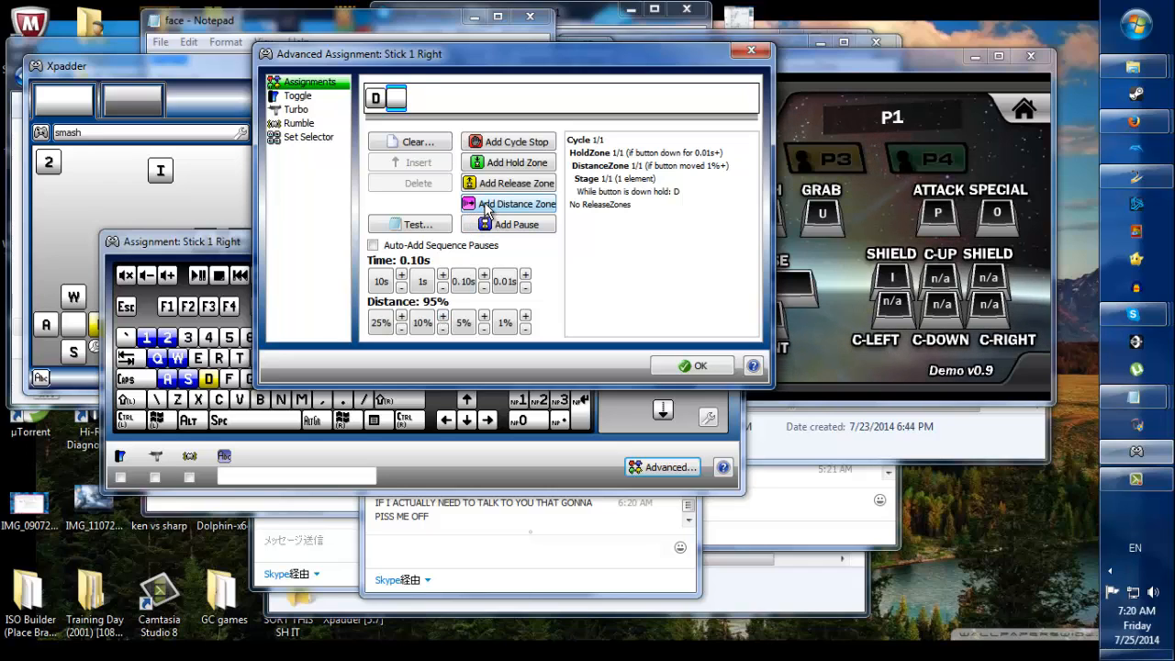
Add a 95% distance zone on the right direction that presses D+2.
click(507, 202)
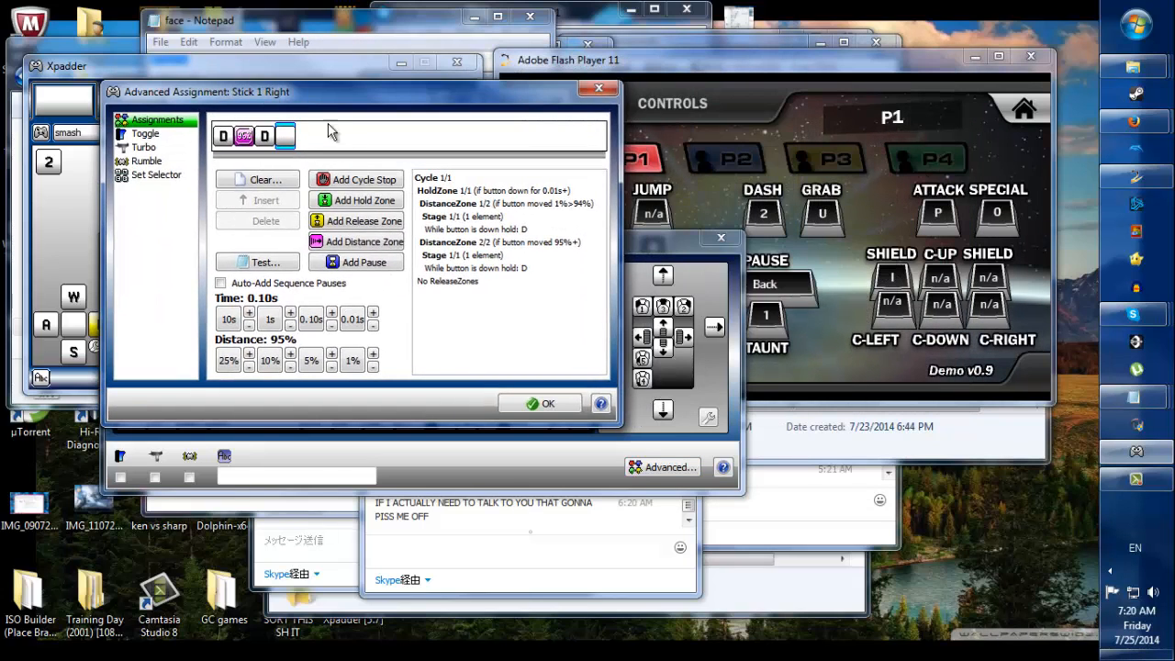
click(287, 136)
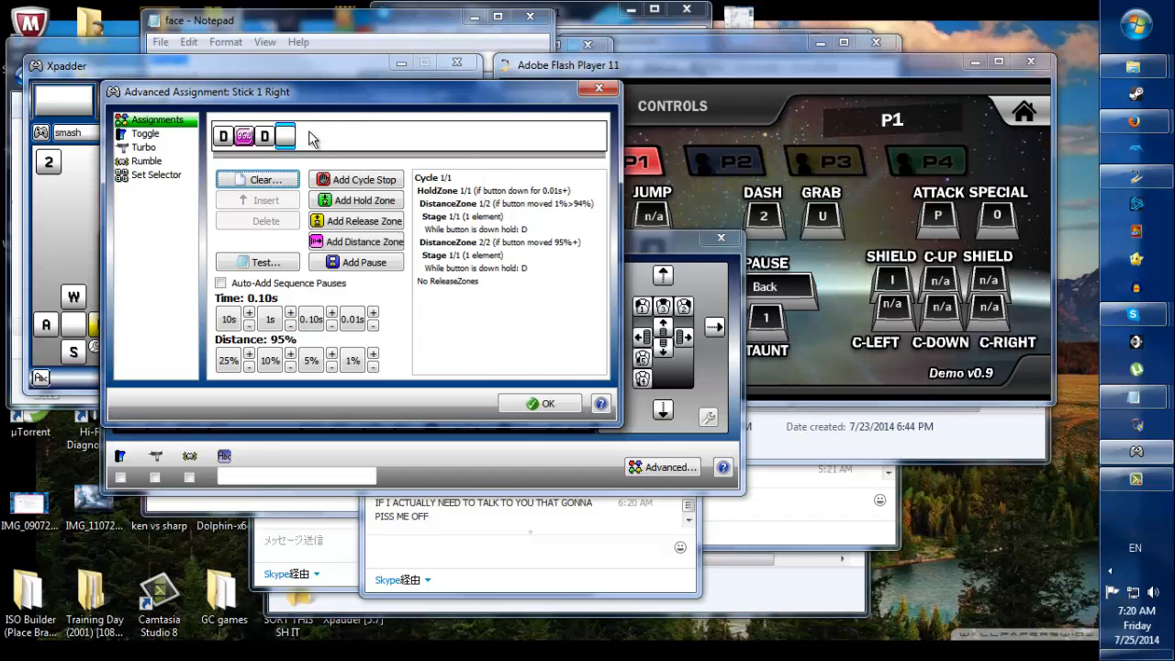
click(286, 136)
text(2)
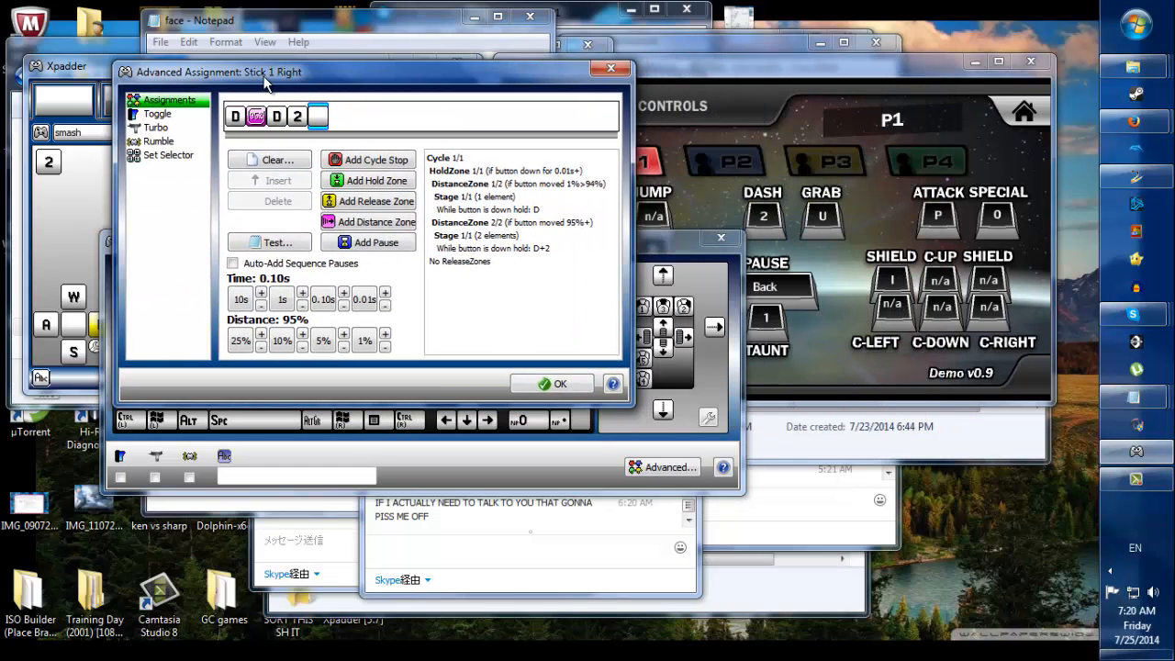
Give Stick 1 Left the same zone as A+2 and leave the advanced settings.
click(551, 384)
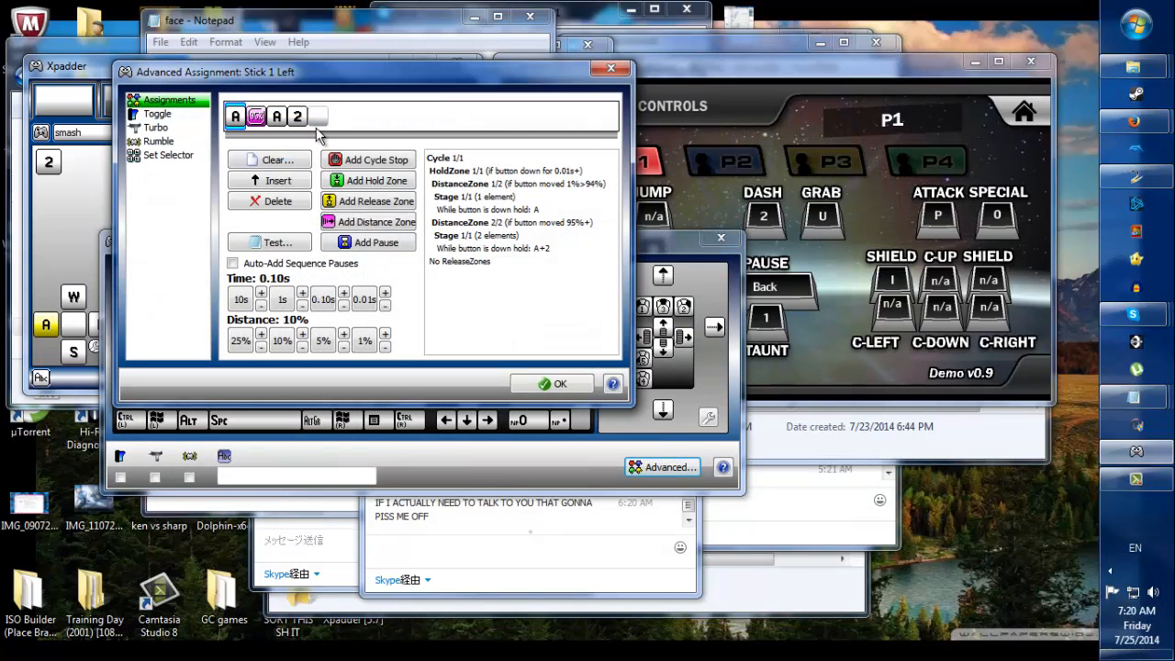
click(609, 72)
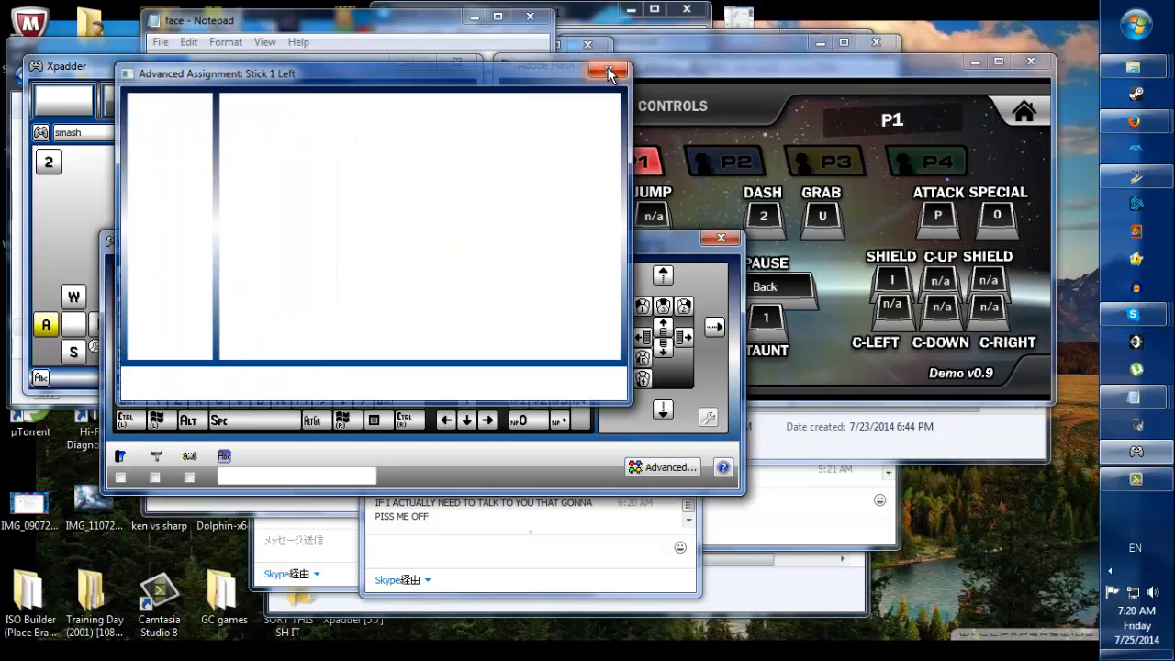
Leave Xpadder's assignment window and back out of the game's controls and options to the main menu.
click(609, 74)
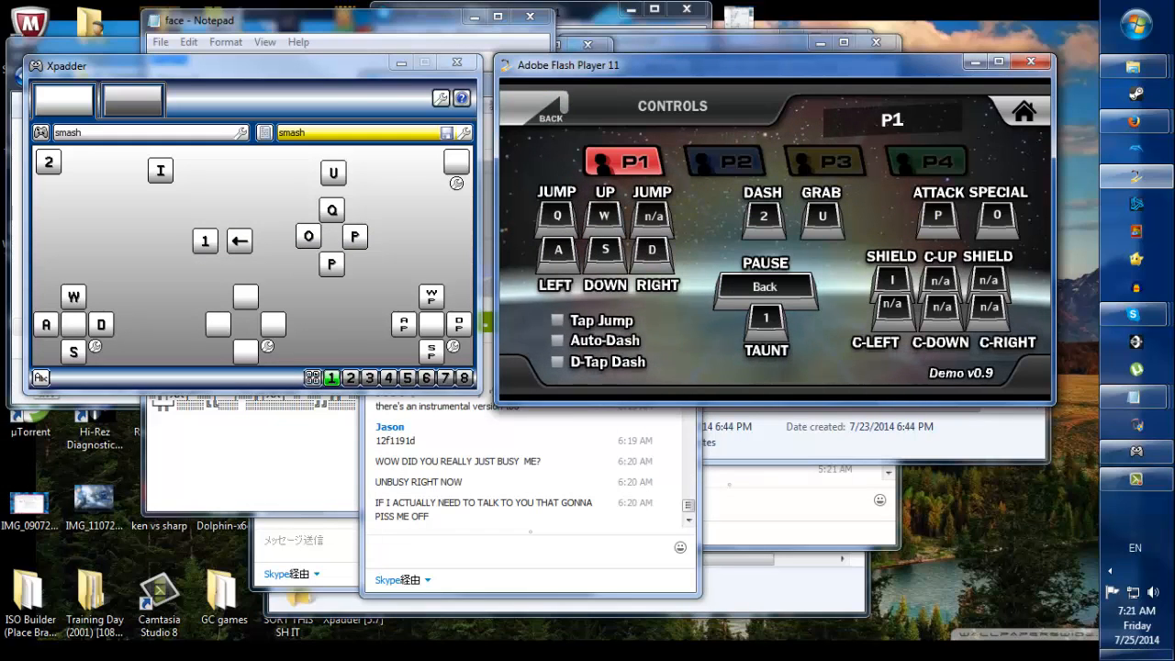
mouse_move(235, 202)
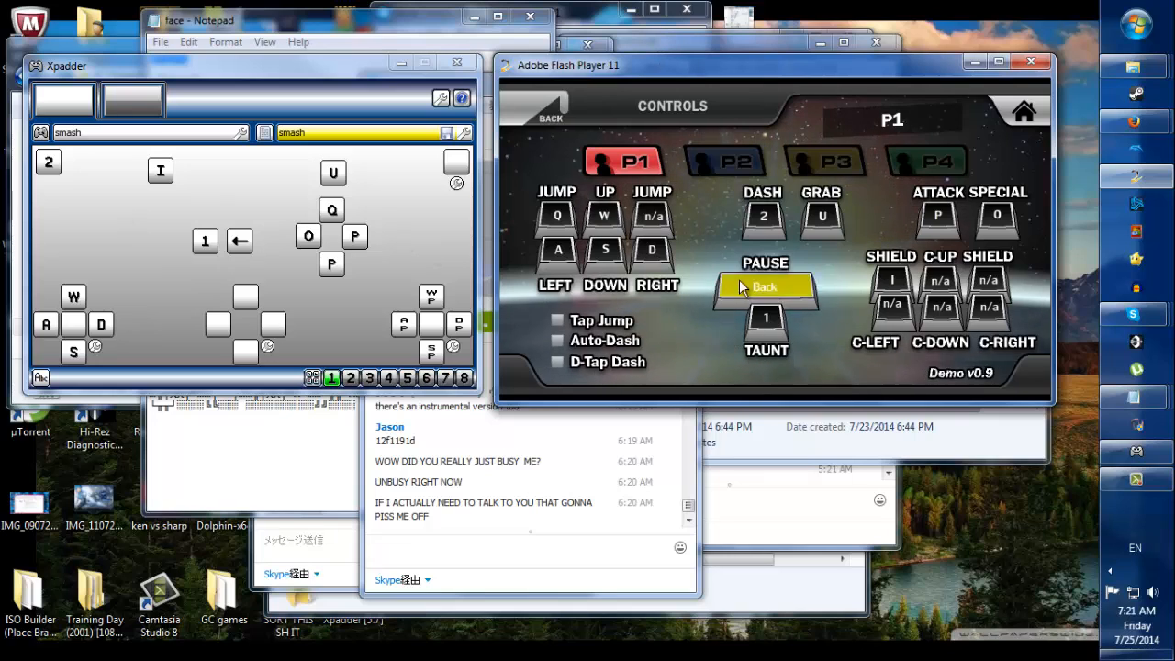
click(549, 110)
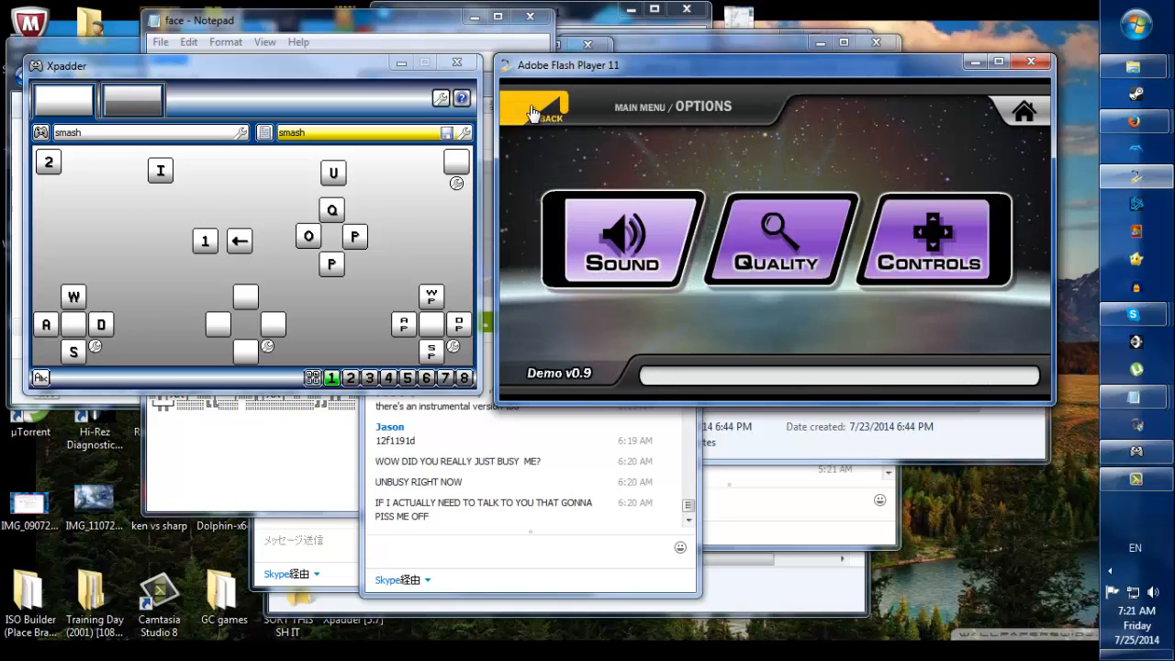
mouse_move(774, 239)
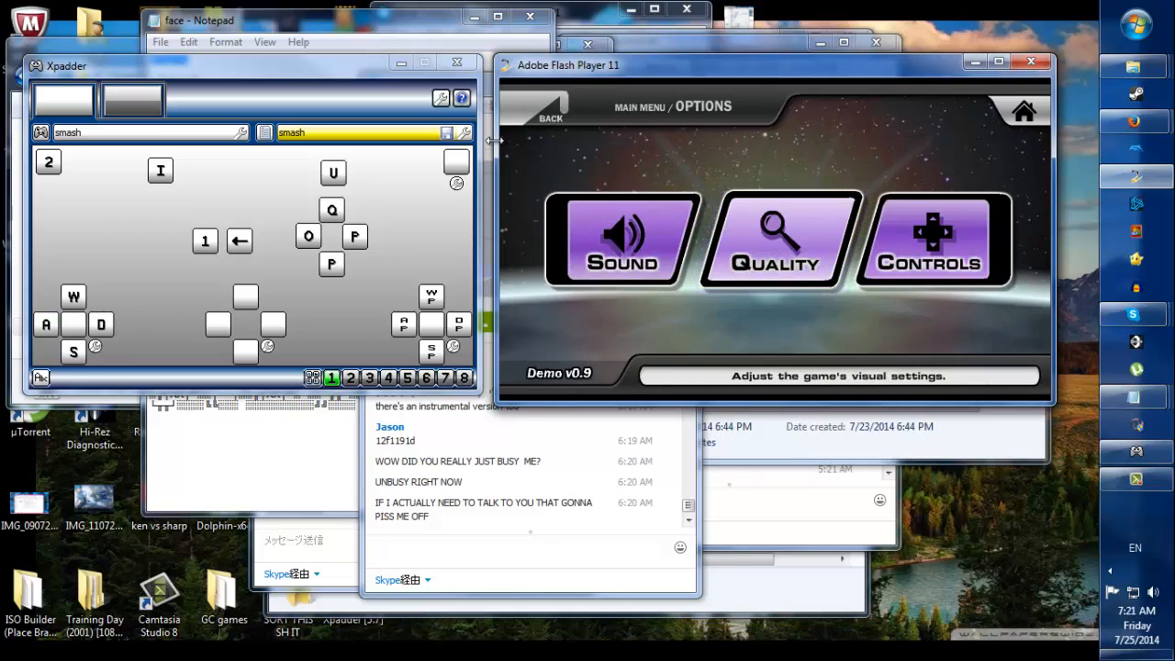
mouse_move(125, 327)
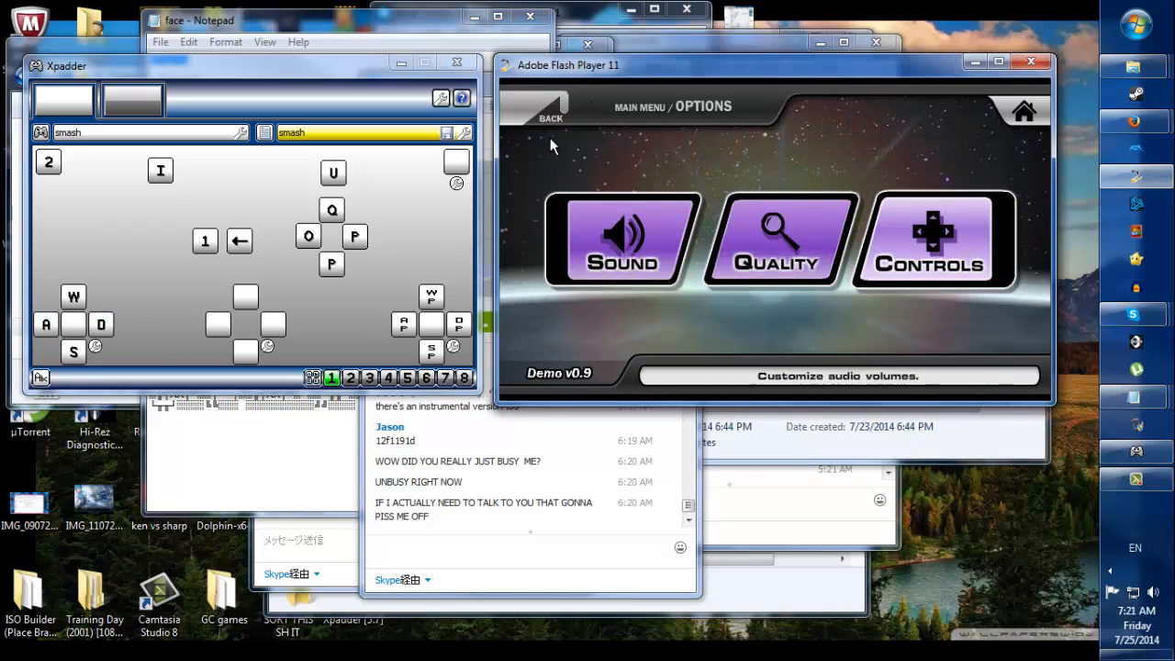
click(551, 112)
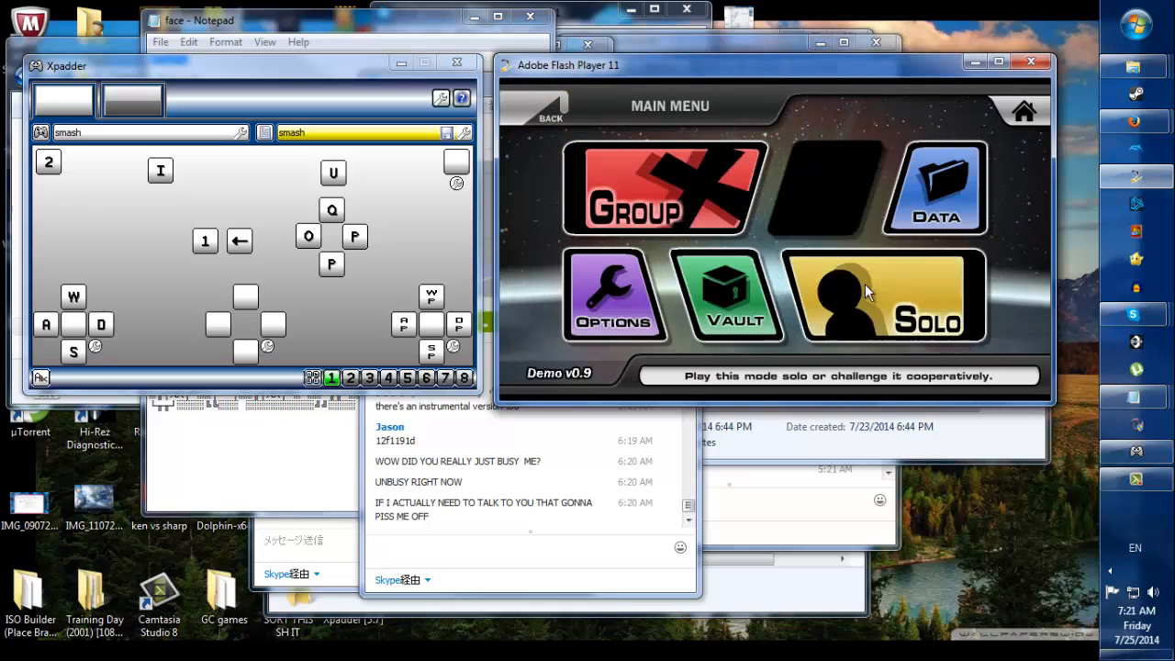
Start Solo play as Captain Falcon versus Bomberman and reach the stage-select screen.
click(885, 296)
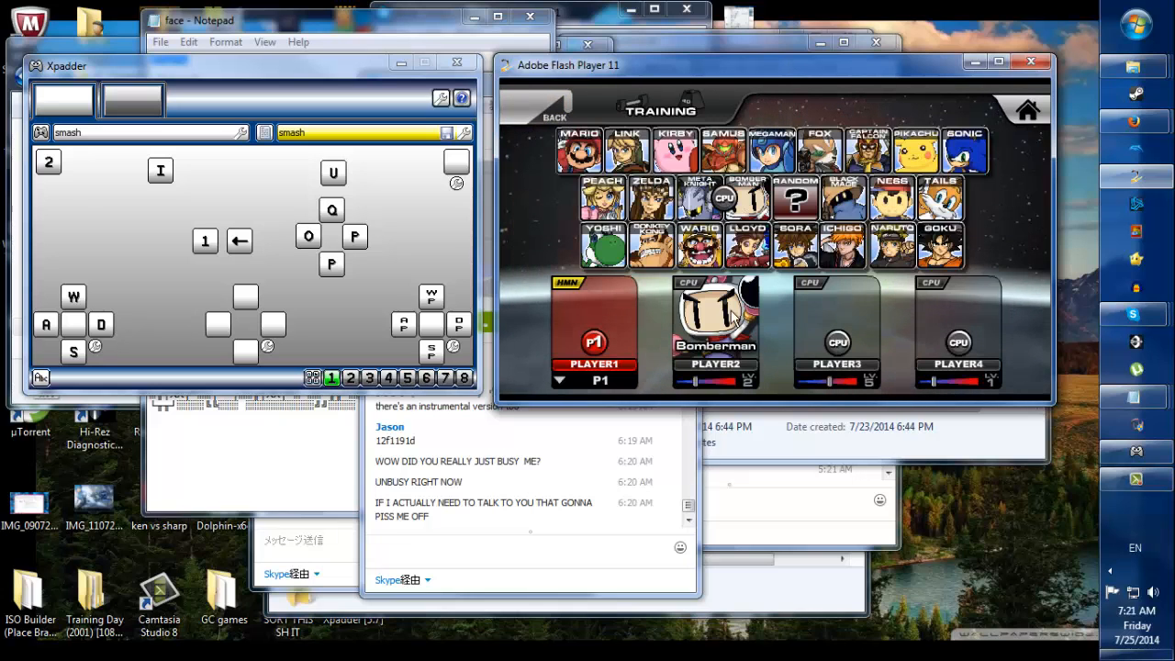
click(867, 149)
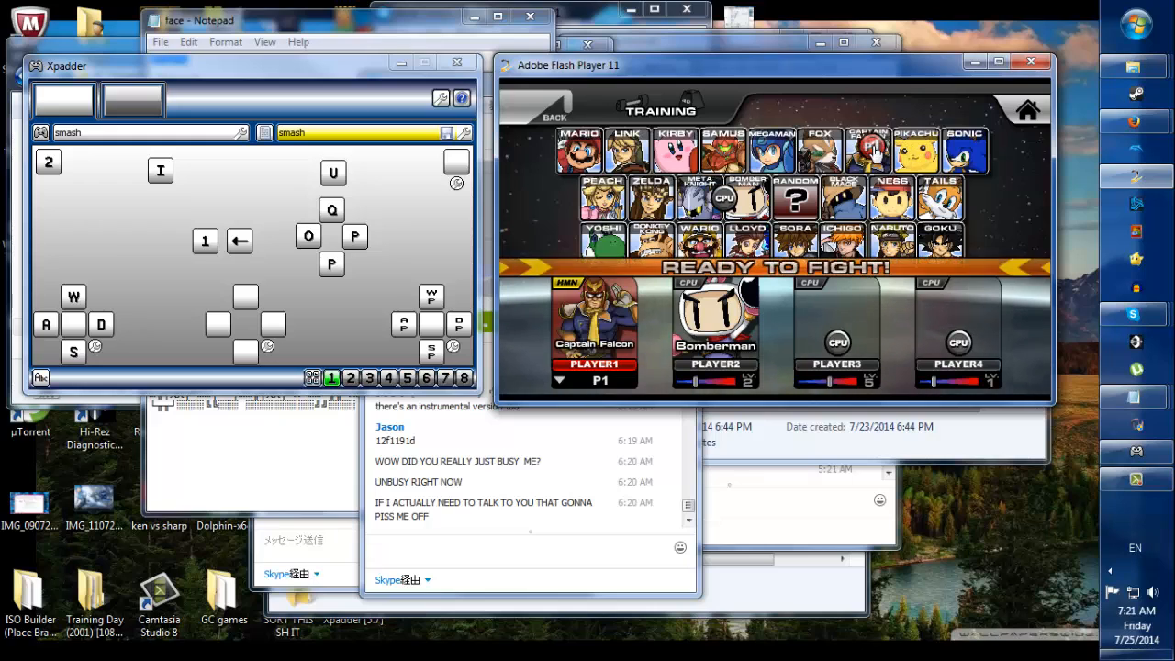
click(872, 147)
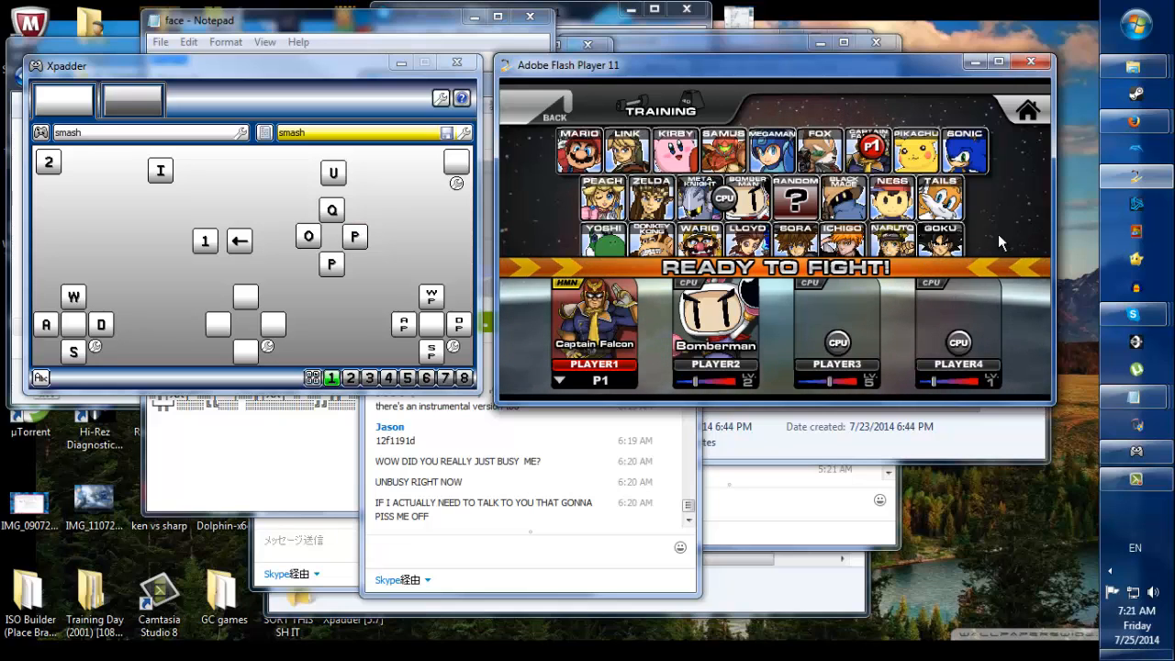
click(775, 268)
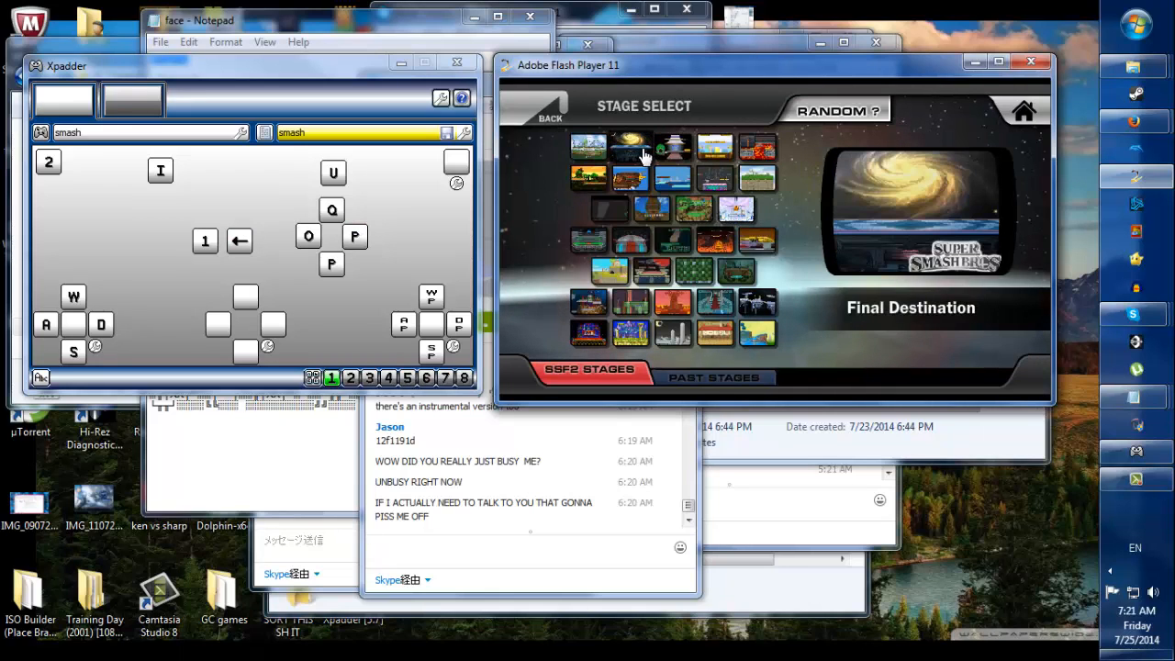
mouse_move(829, 217)
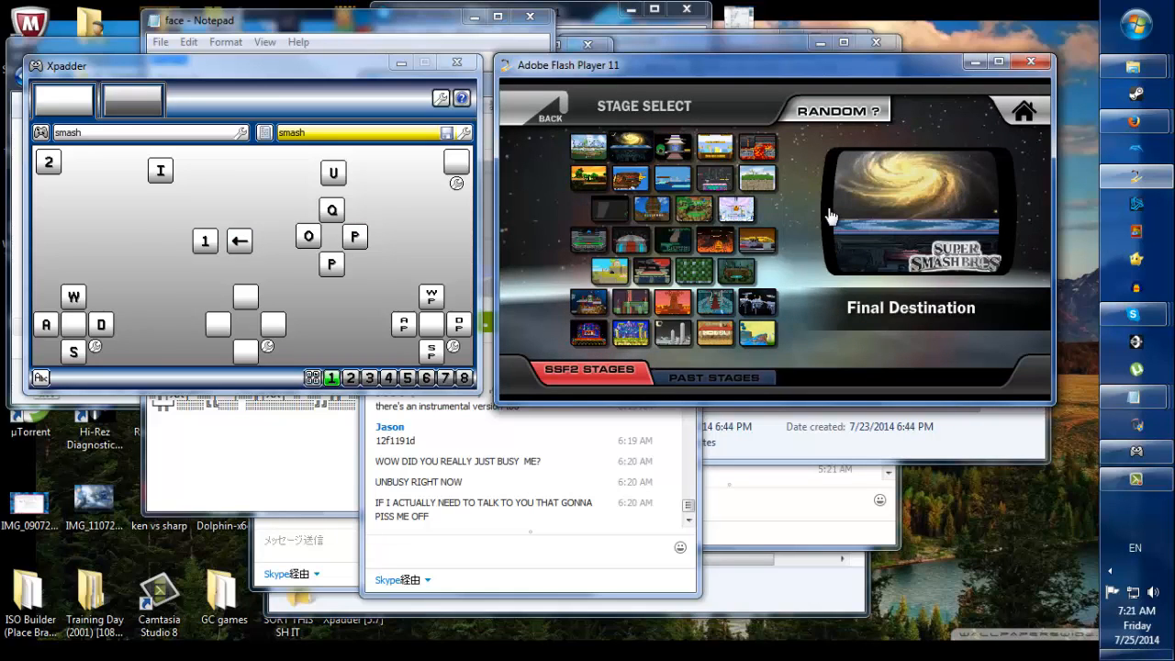